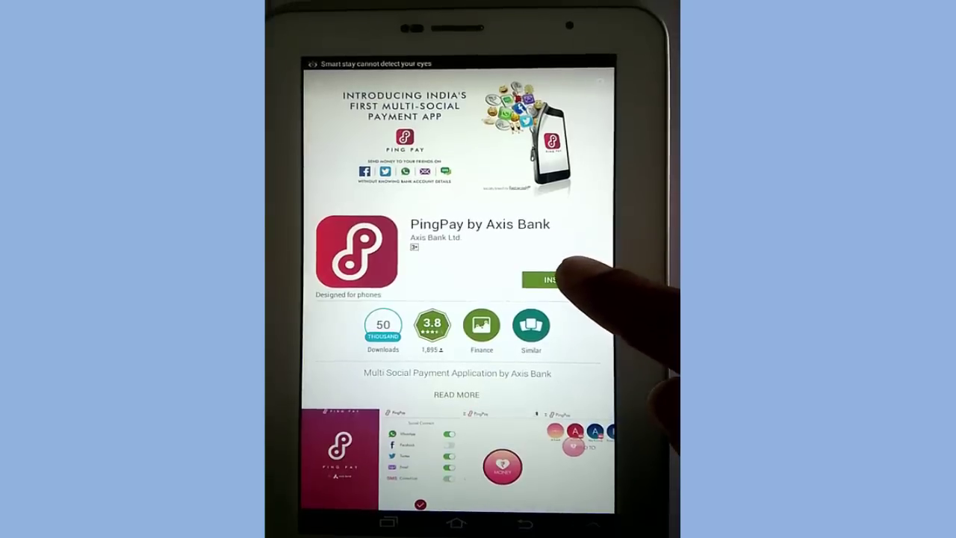
Install PingPay by Axis Bank from its Play Store page and accept the requested permissions
click(550, 280)
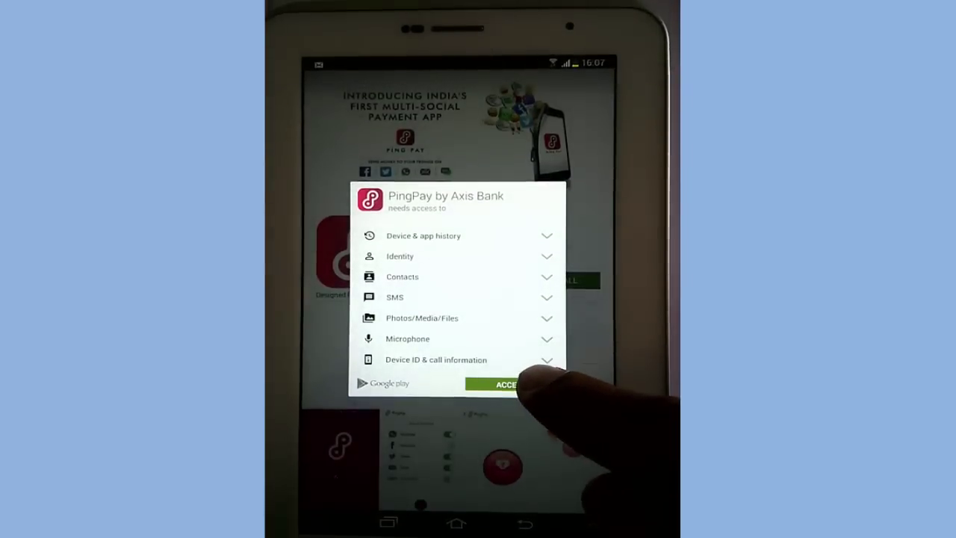
click(520, 384)
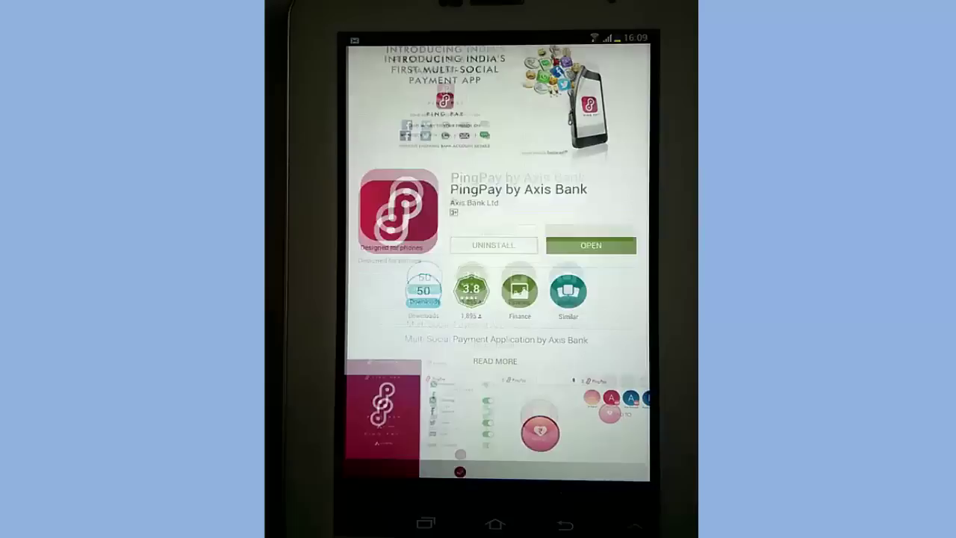
Launch PingPay, verify the mobile number via OTP and begin entering the full name
click(592, 245)
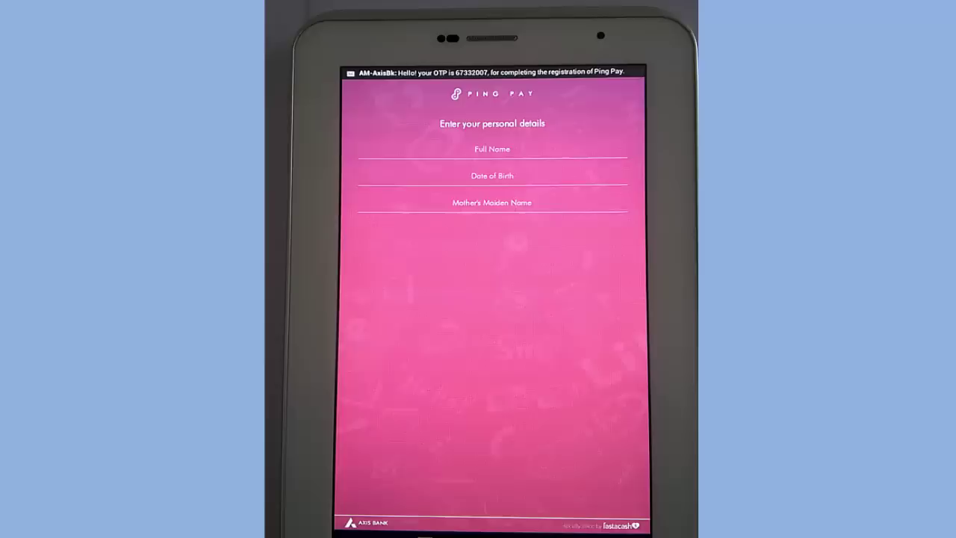
click(492, 149)
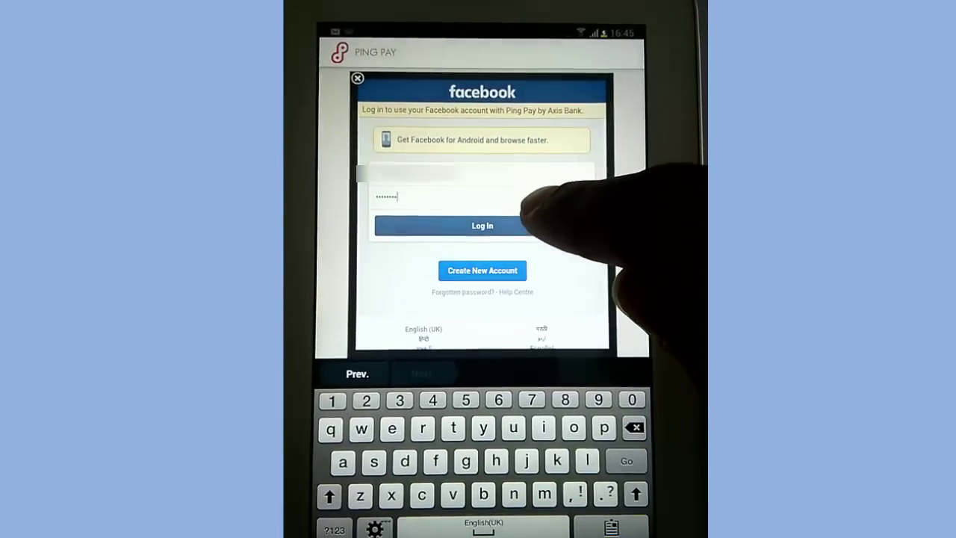
Log in to Facebook with the entered email and password to link it to PingPay
click(481, 224)
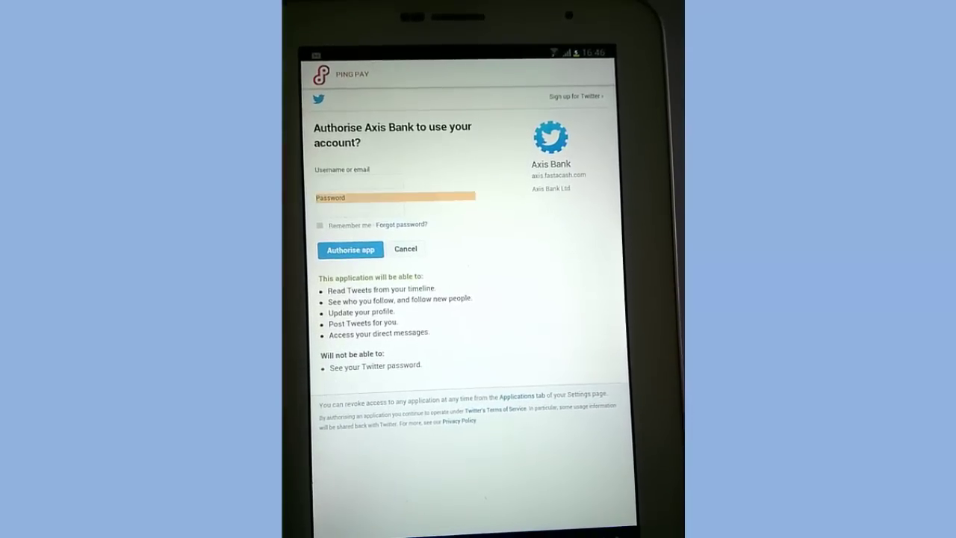
Enter the Twitter password and authorise Axis Bank to use the Twitter account
click(358, 182)
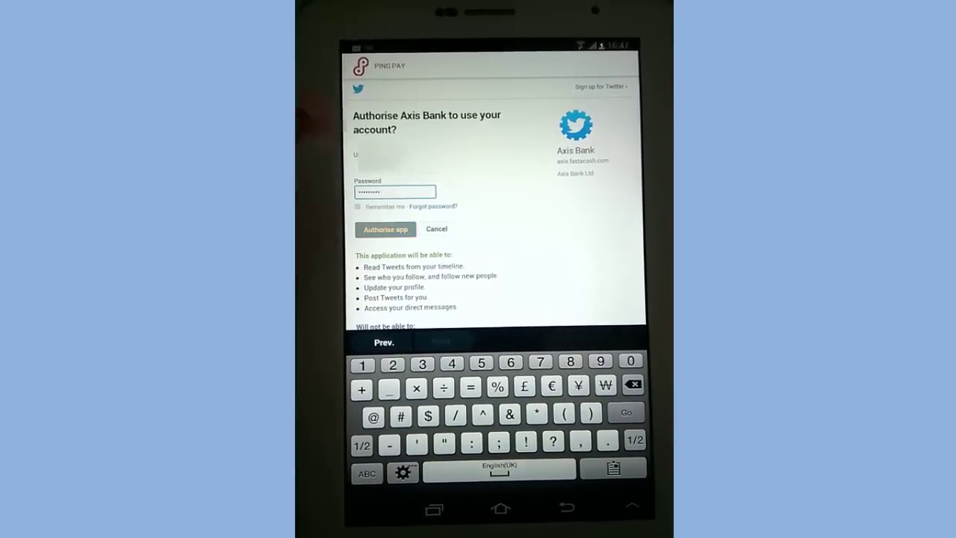
click(385, 230)
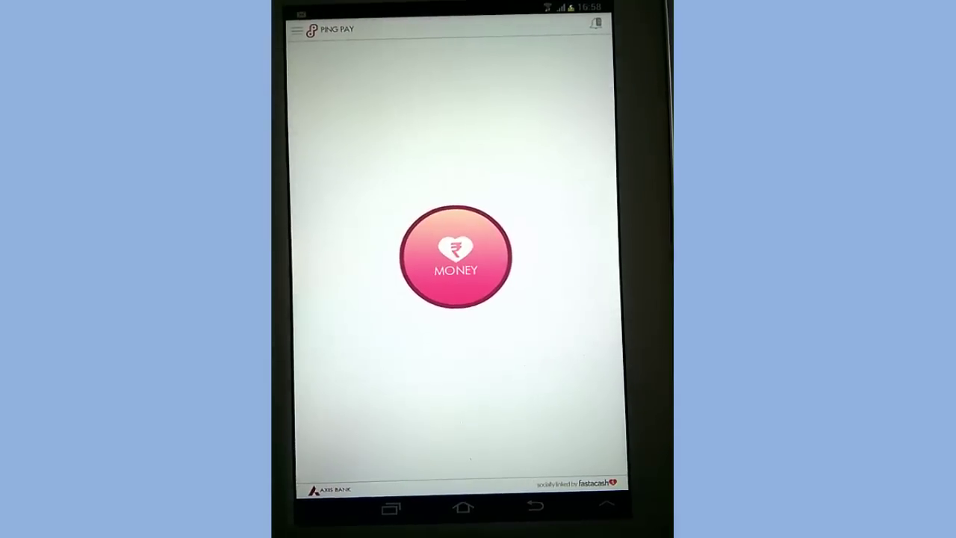
Reveal the side menu with Social Connect, Edit Profile, Transaction History and Change MPIN
click(296, 30)
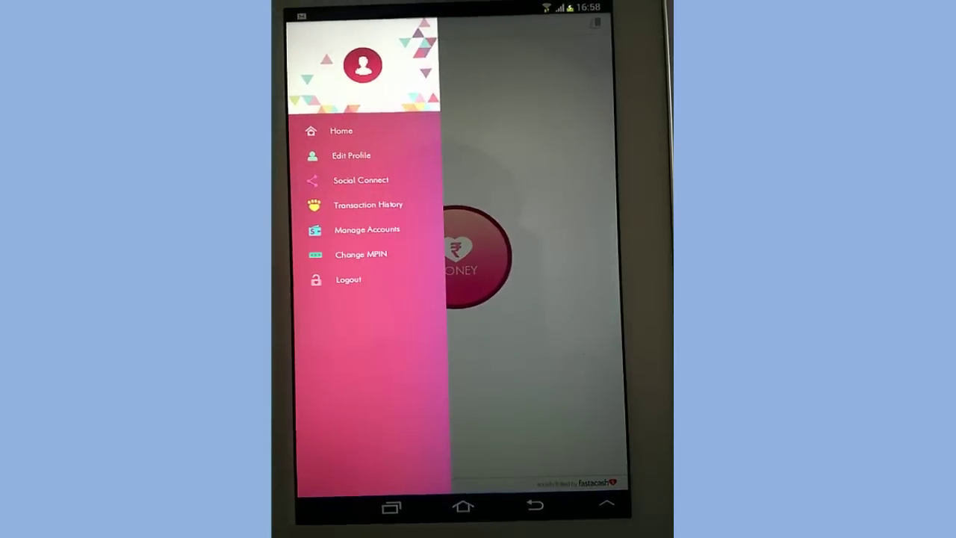